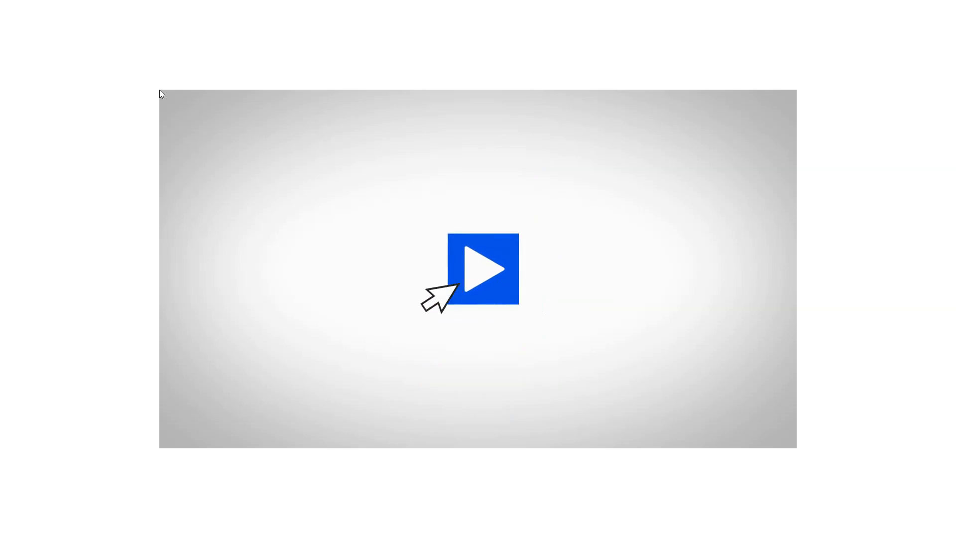
Start playback to show the Sketch tab with the 12' square Room1.
left_click(481, 268)
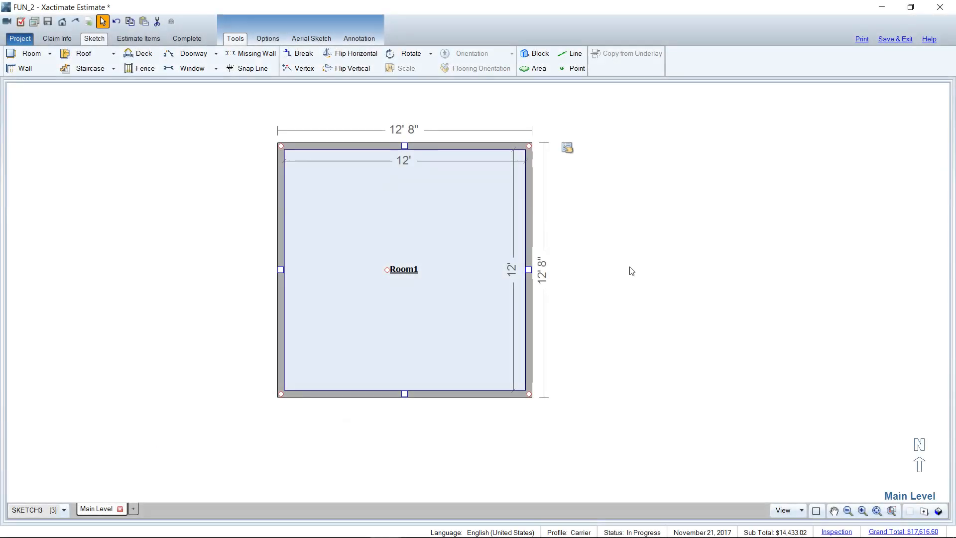
Change the Room1 label to 'Bedroom', keeping the 12' by 12' room.
double_click(403, 269)
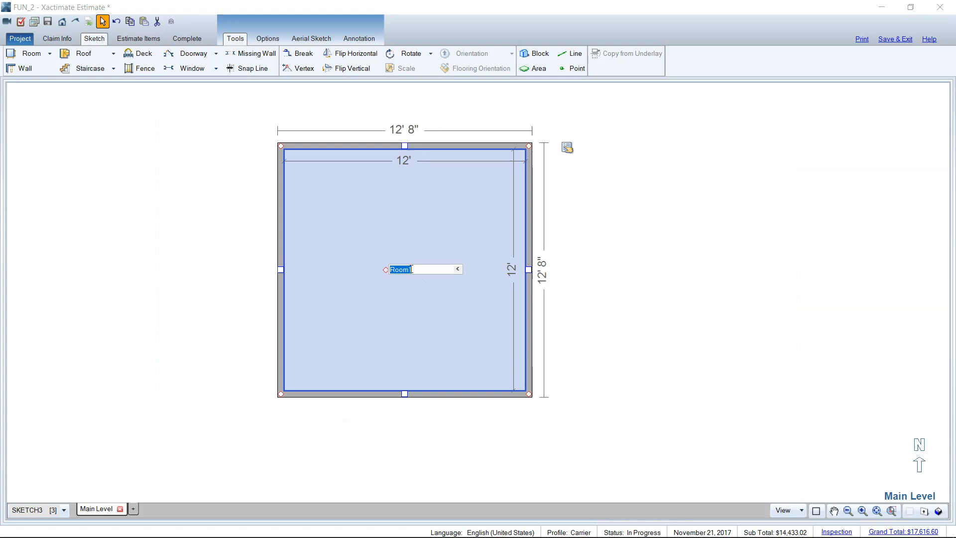
type("Bedroom")
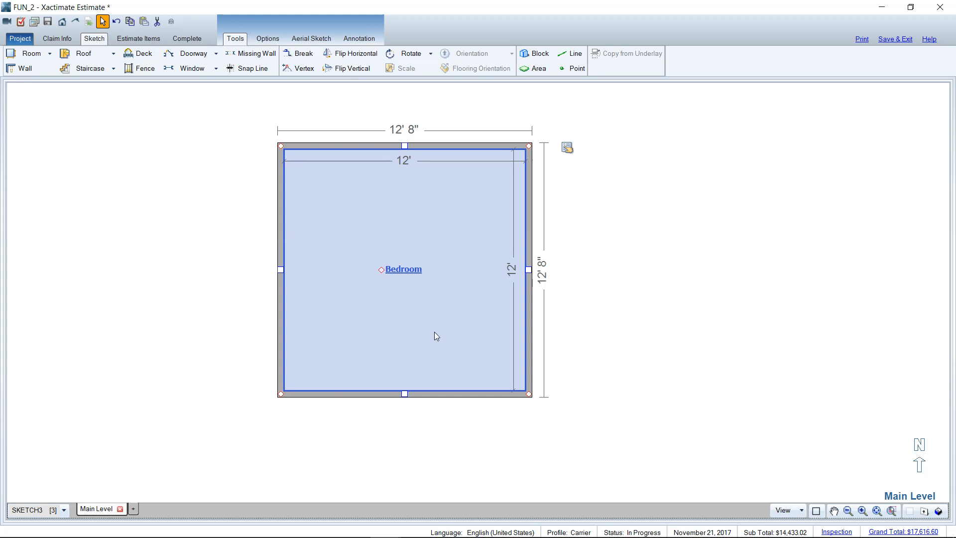
mouse_move(419, 263)
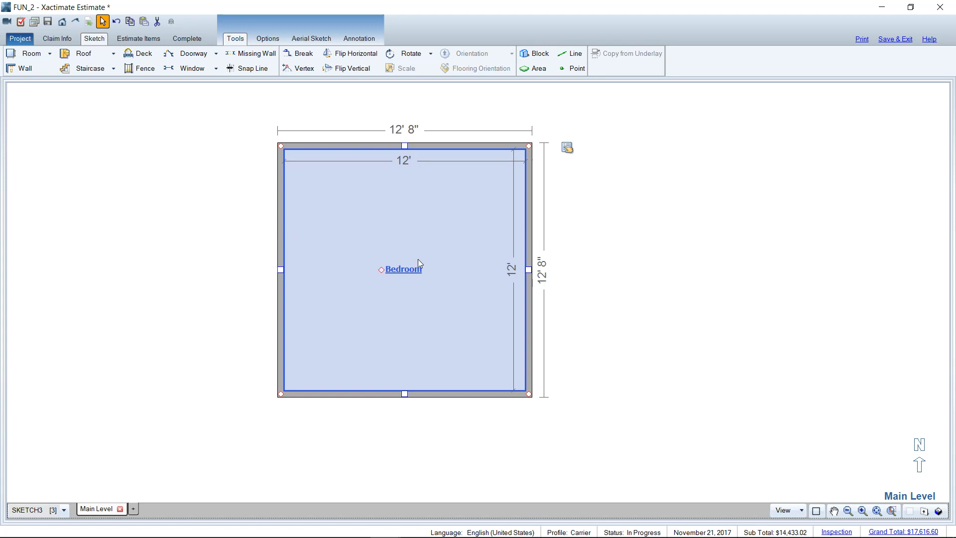
mouse_move(460, 262)
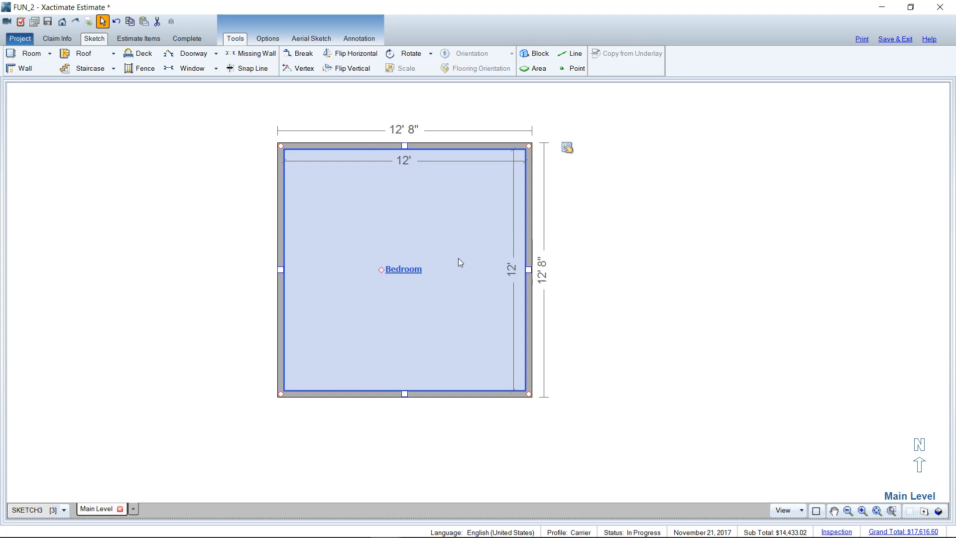
left_click(104, 246)
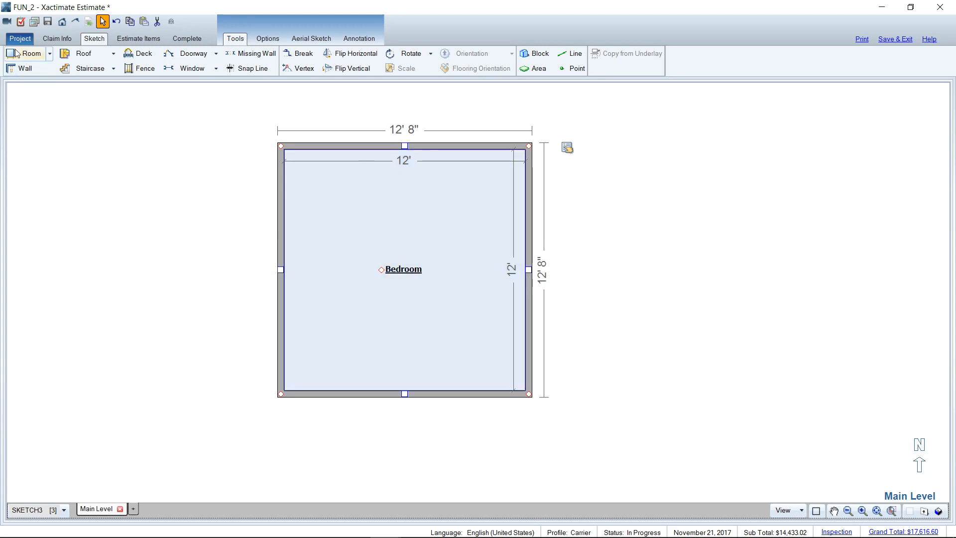
left_click(30, 54)
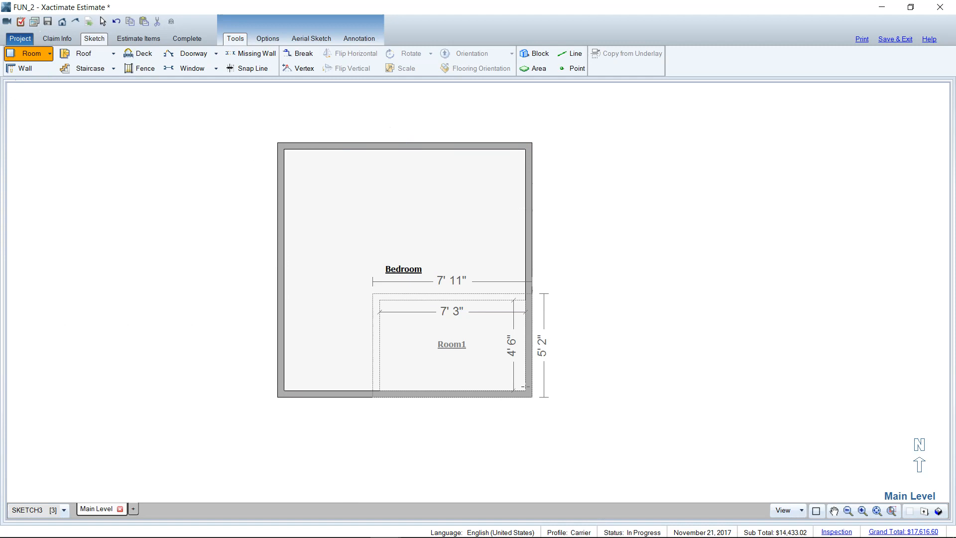
left_click(369, 271)
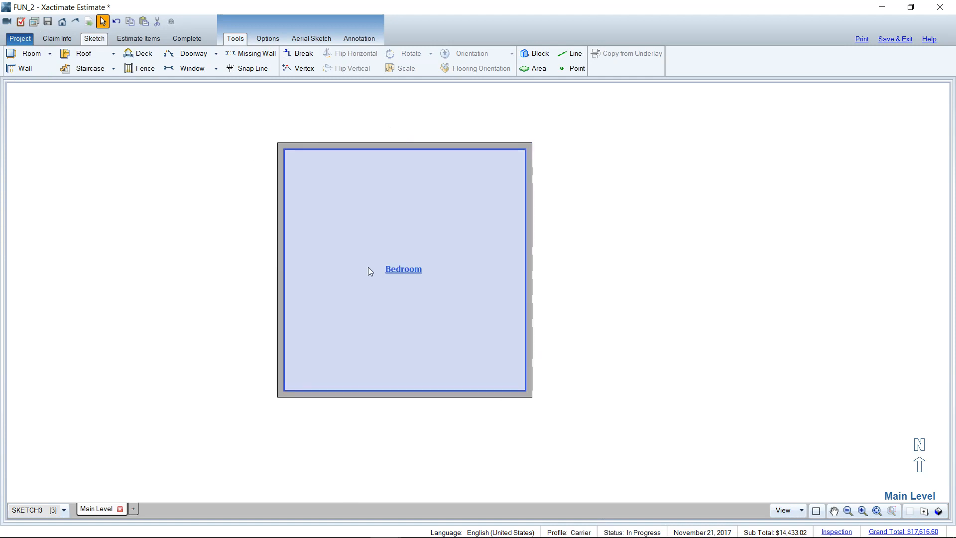
left_click(30, 53)
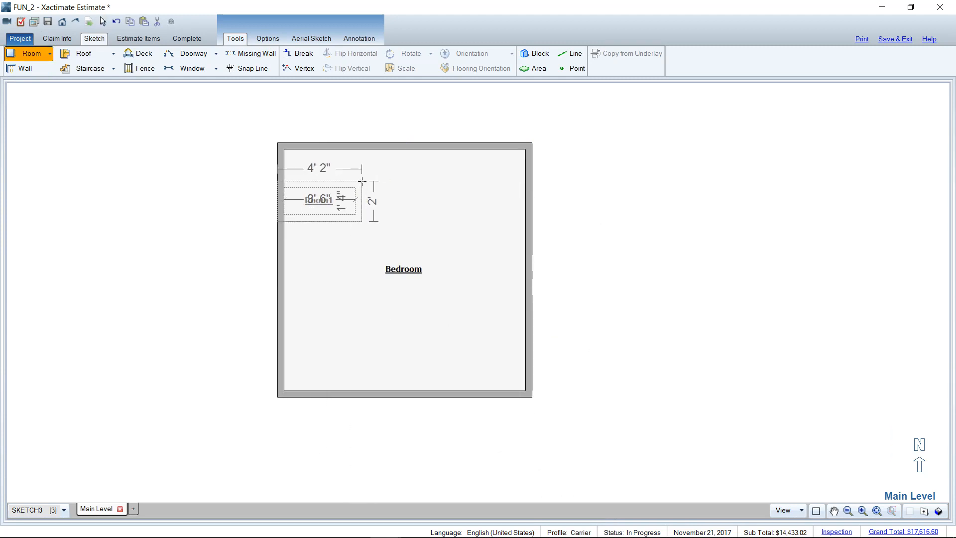
left_click(363, 231)
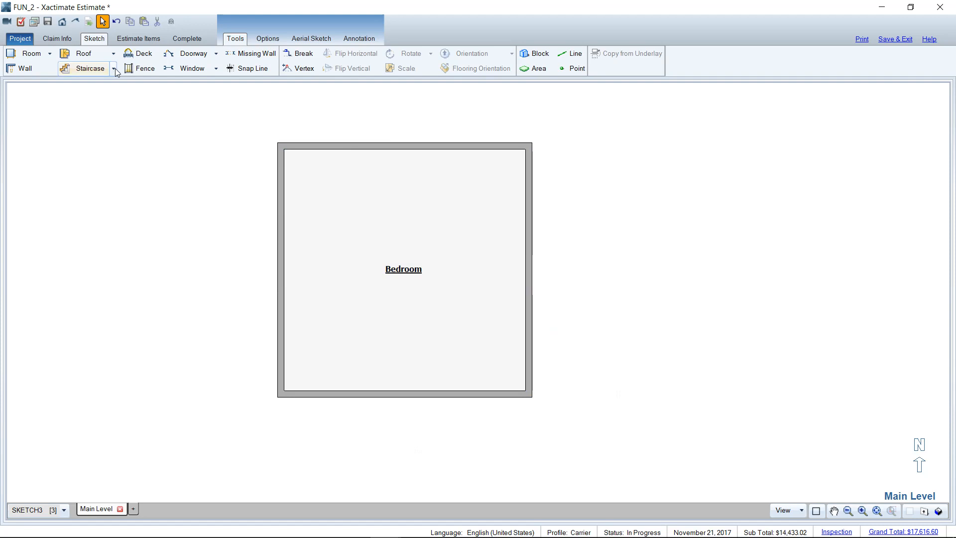
left_click(113, 69)
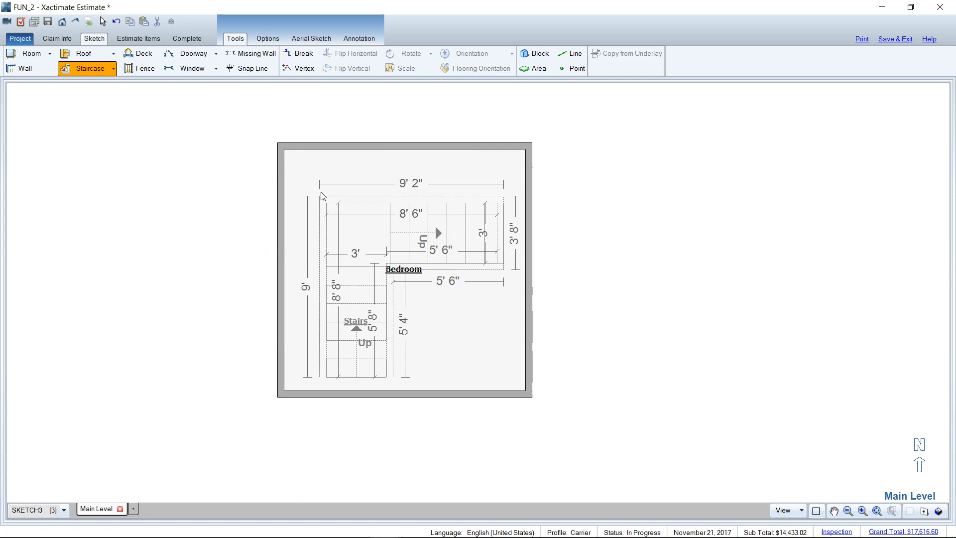
left_click(116, 21)
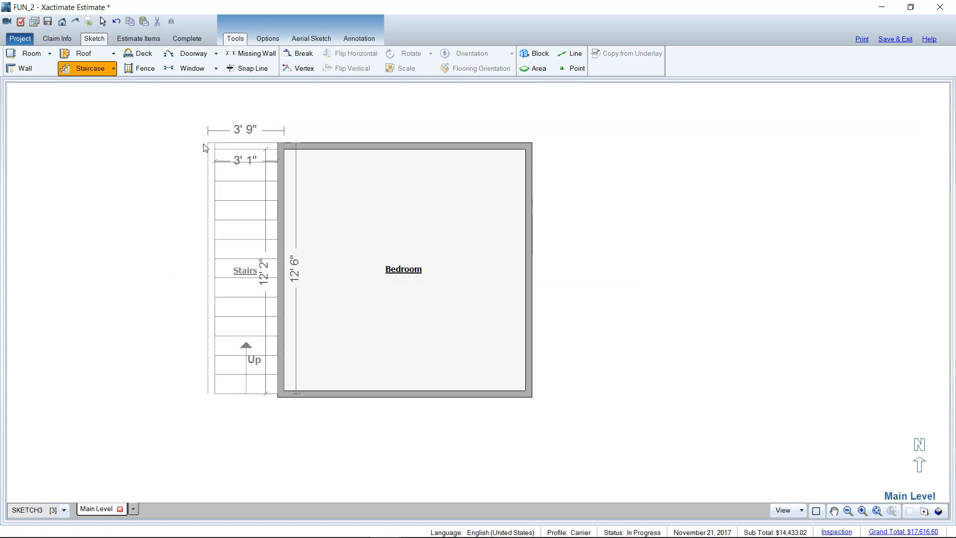
left_click(245, 270)
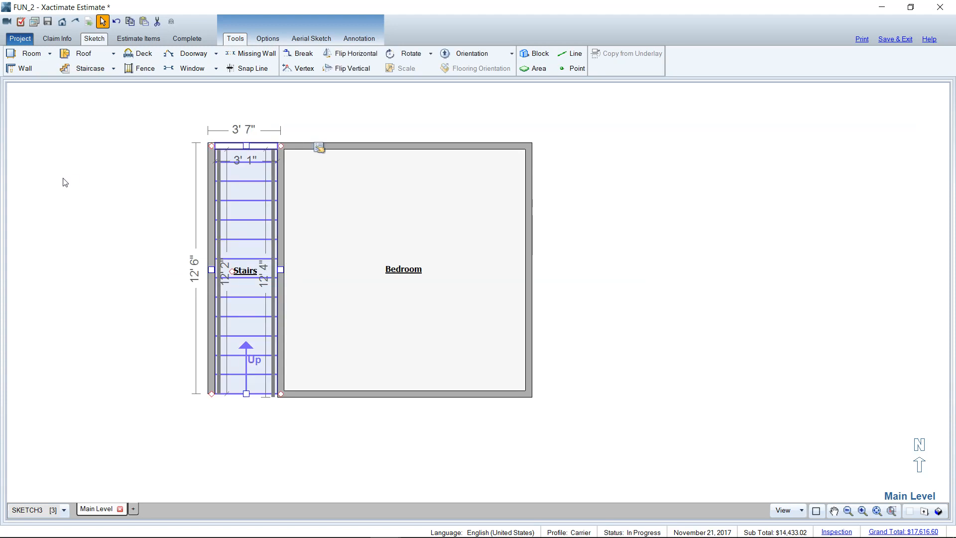
left_click(250, 68)
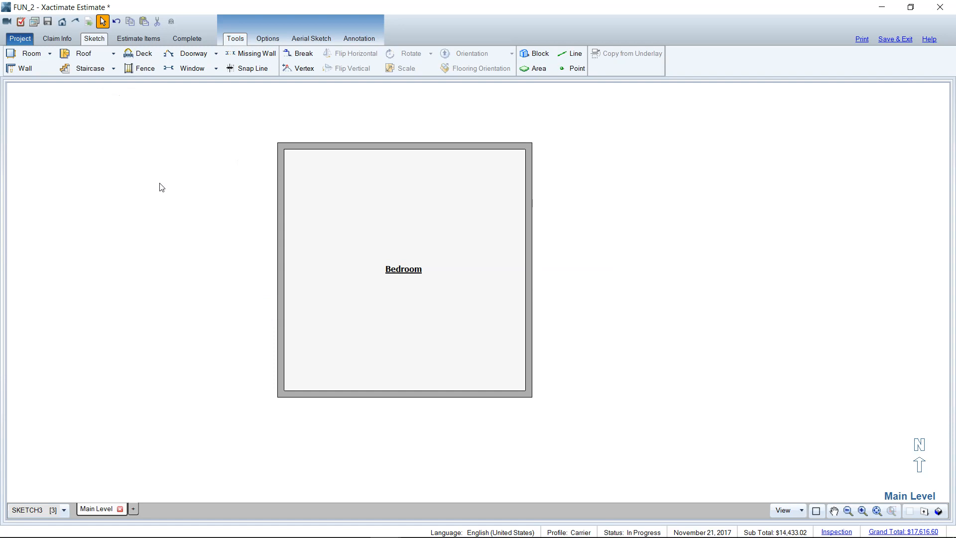
Select then deselect the Bedroom and pick the Square Break tool.
left_click(393, 299)
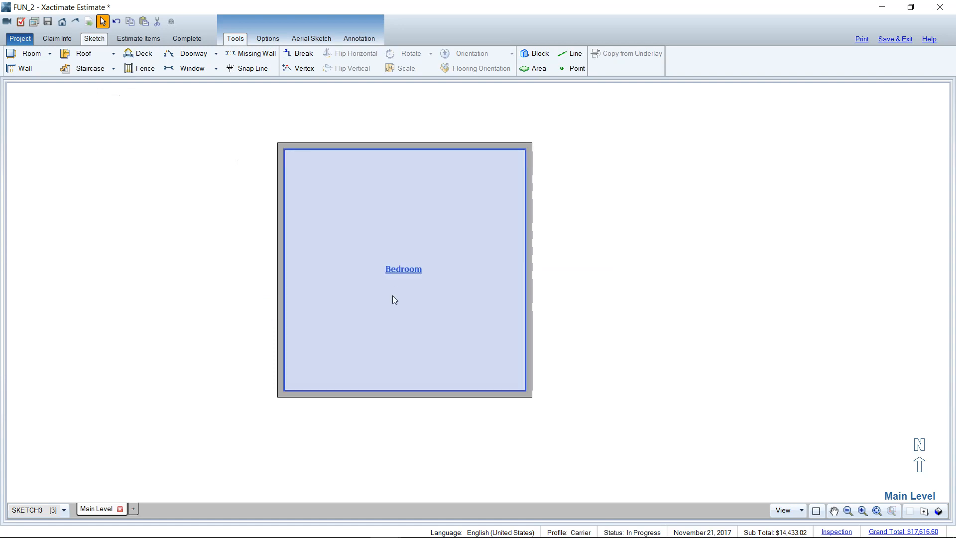
mouse_move(414, 323)
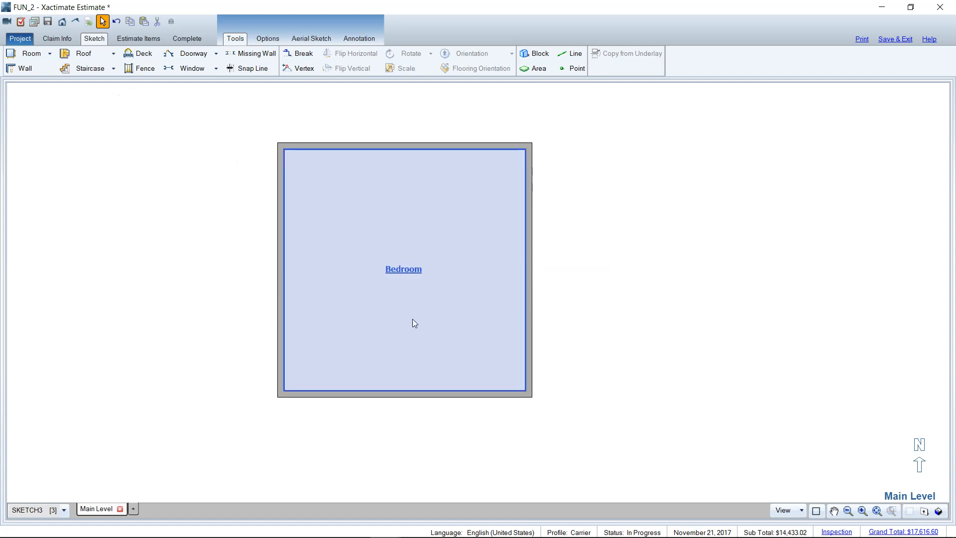
left_click(213, 250)
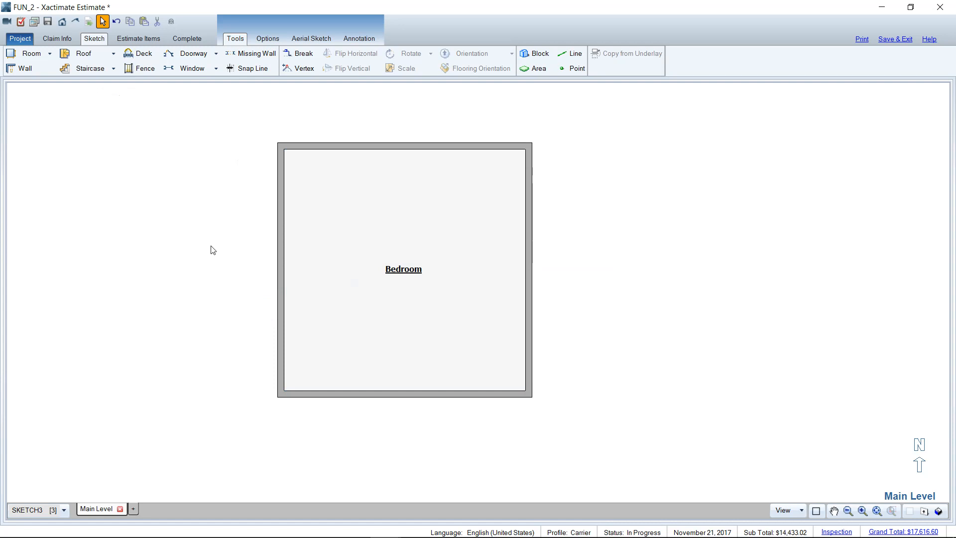
mouse_move(303, 54)
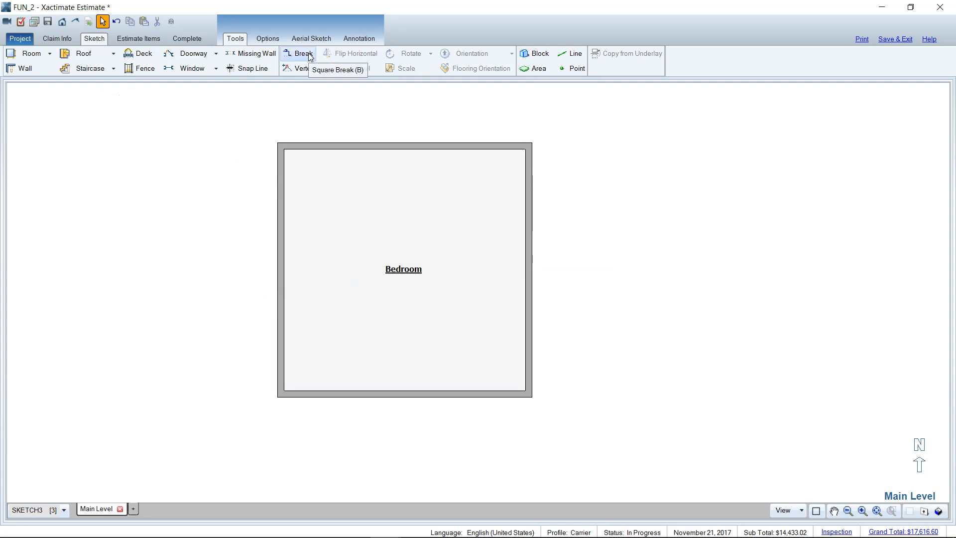
mouse_move(308, 56)
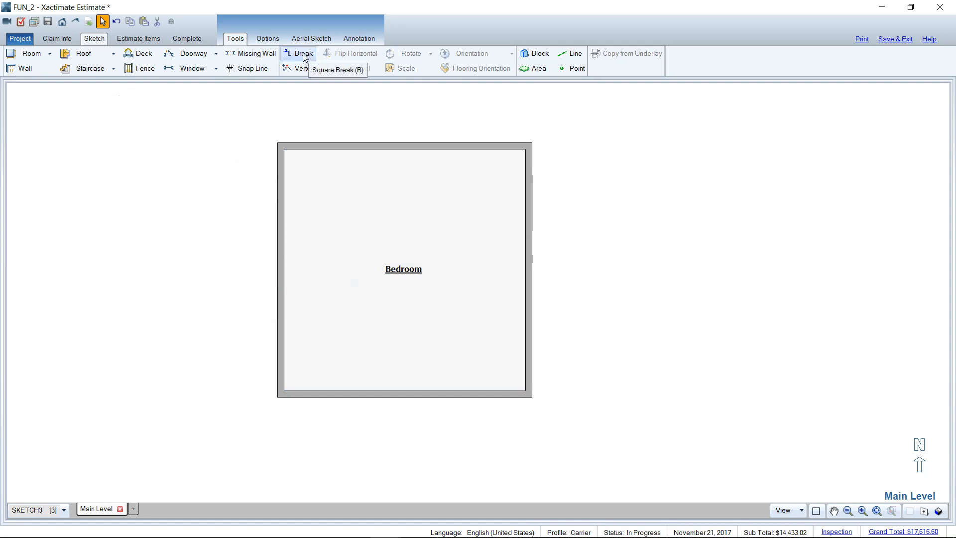
left_click(304, 53)
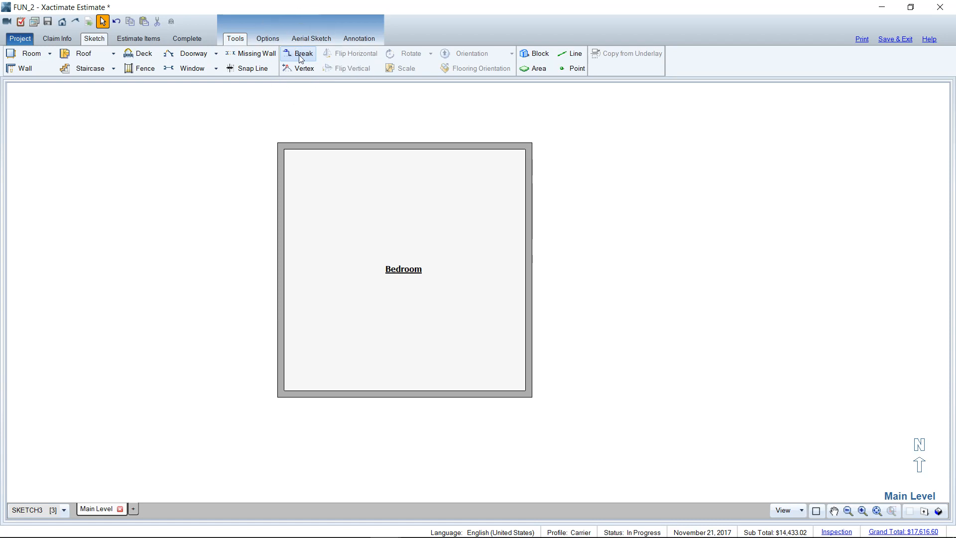
left_click(299, 54)
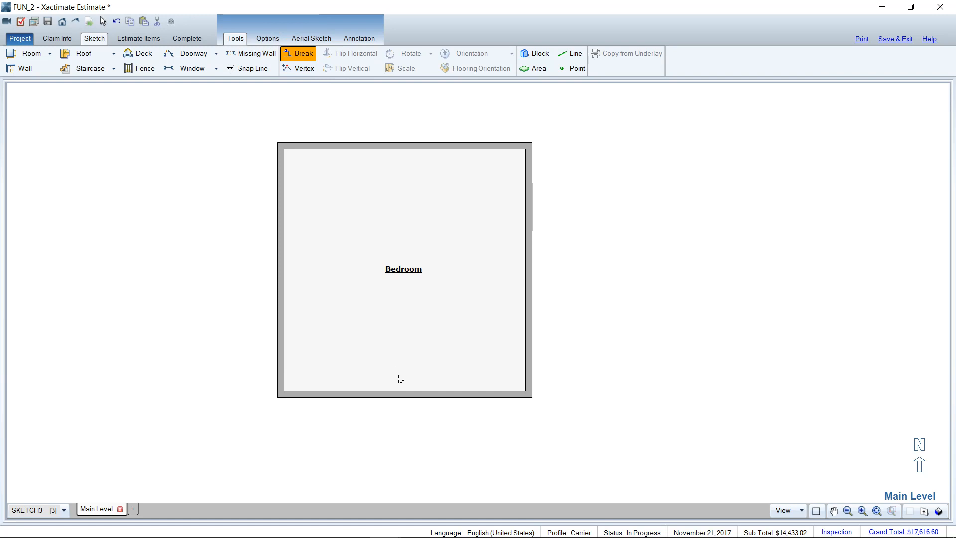
Break the Bedroom's bottom wall and adjust the lower-left corner room's wall length.
left_click(401, 393)
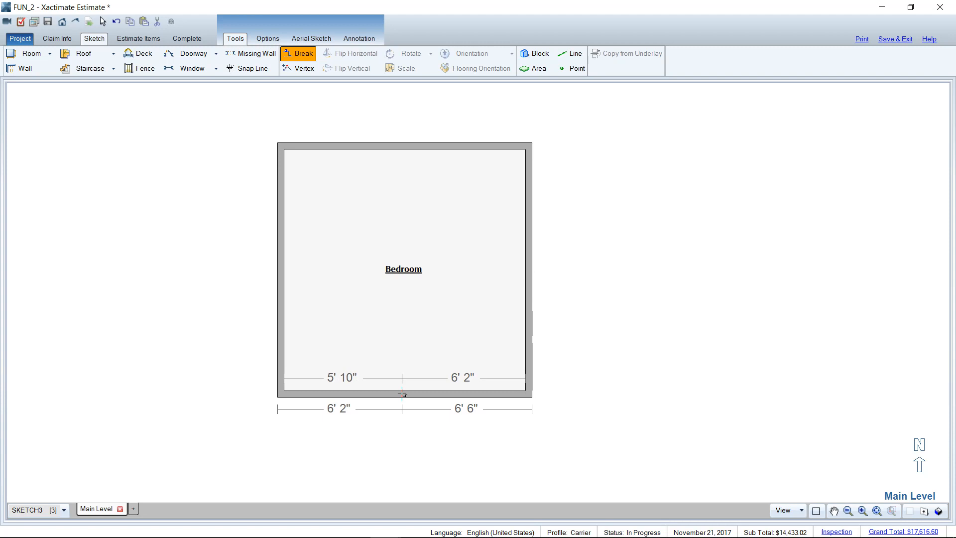
left_click(402, 393)
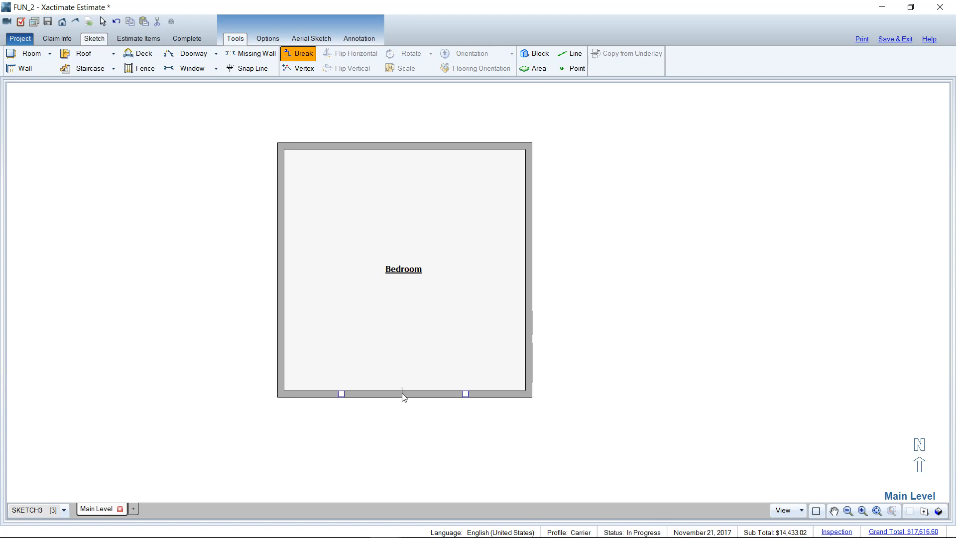
mouse_move(342, 408)
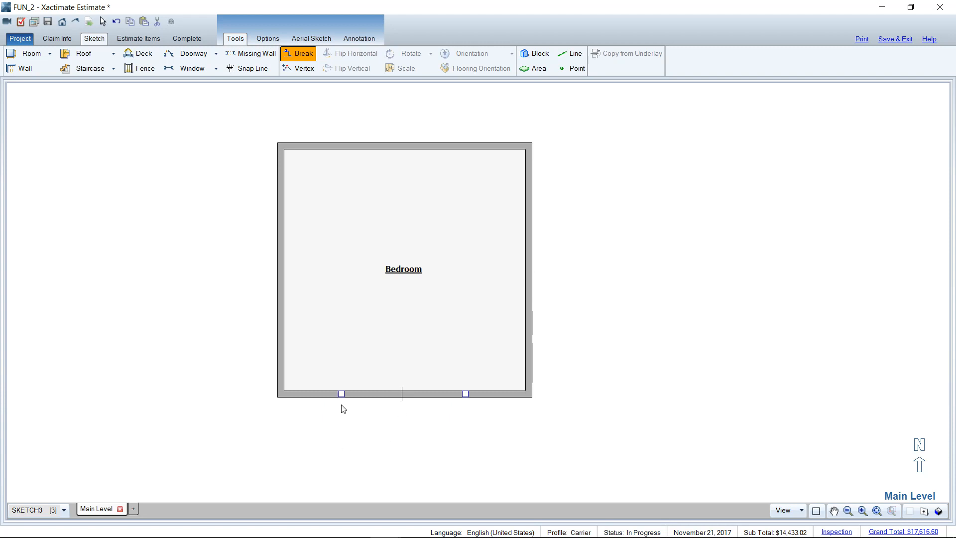
mouse_move(355, 424)
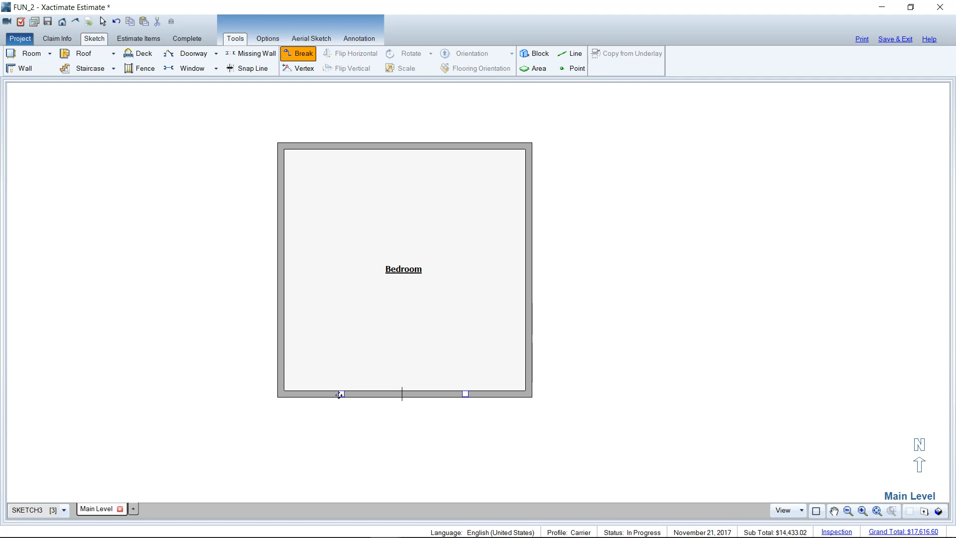
mouse_move(406, 411)
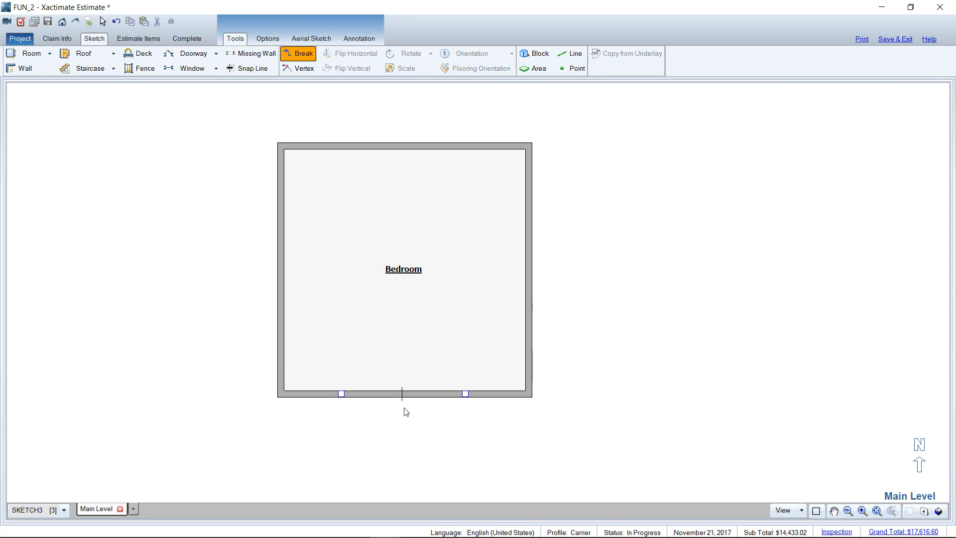
mouse_move(393, 436)
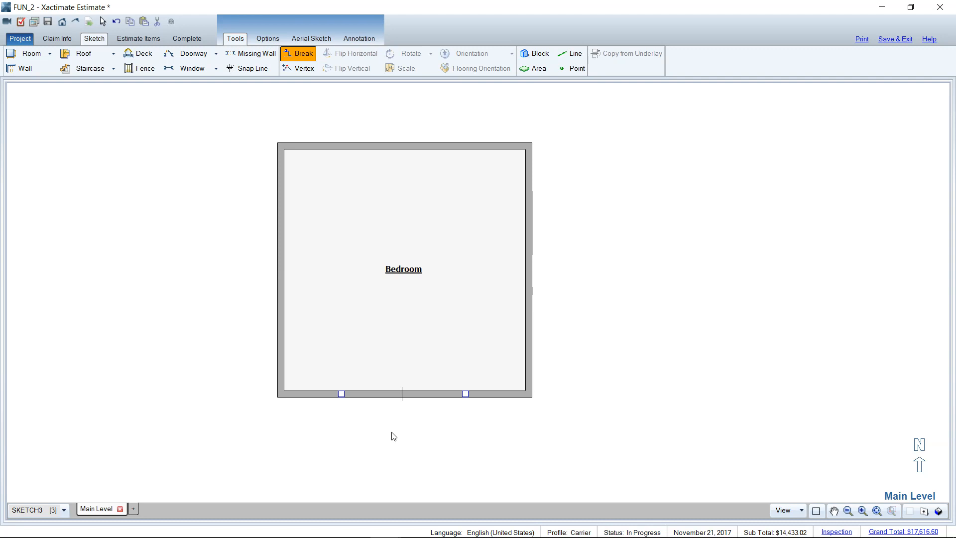
mouse_move(404, 418)
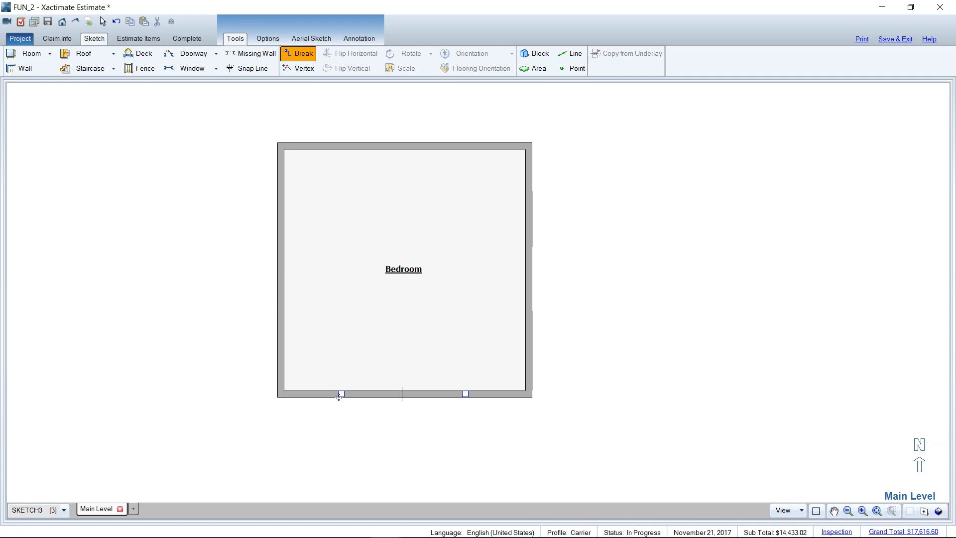
mouse_move(339, 394)
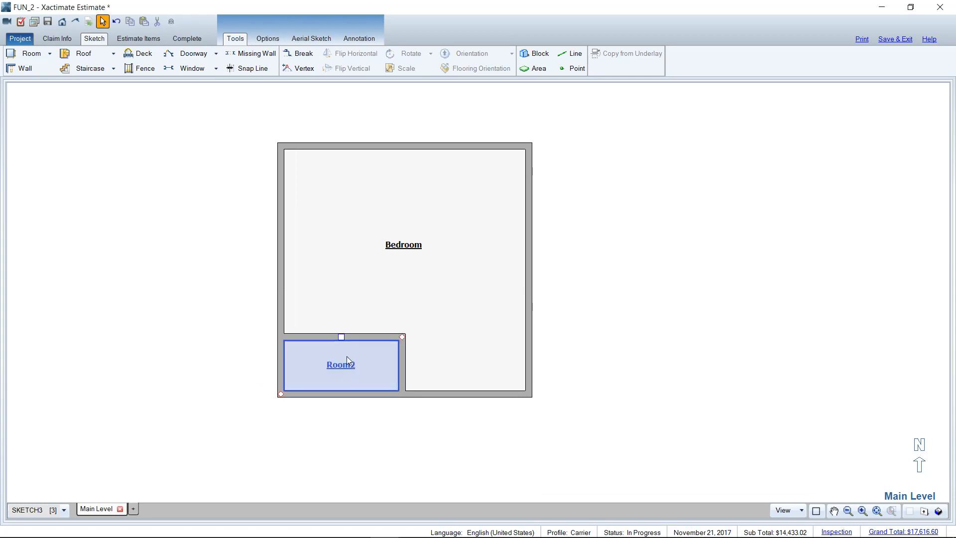
left_click(340, 364)
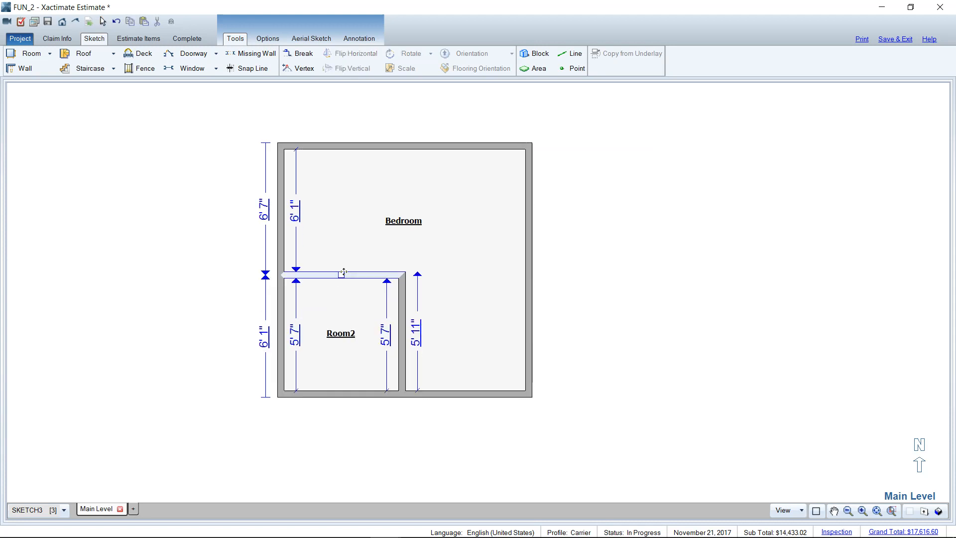
double_click(382, 334)
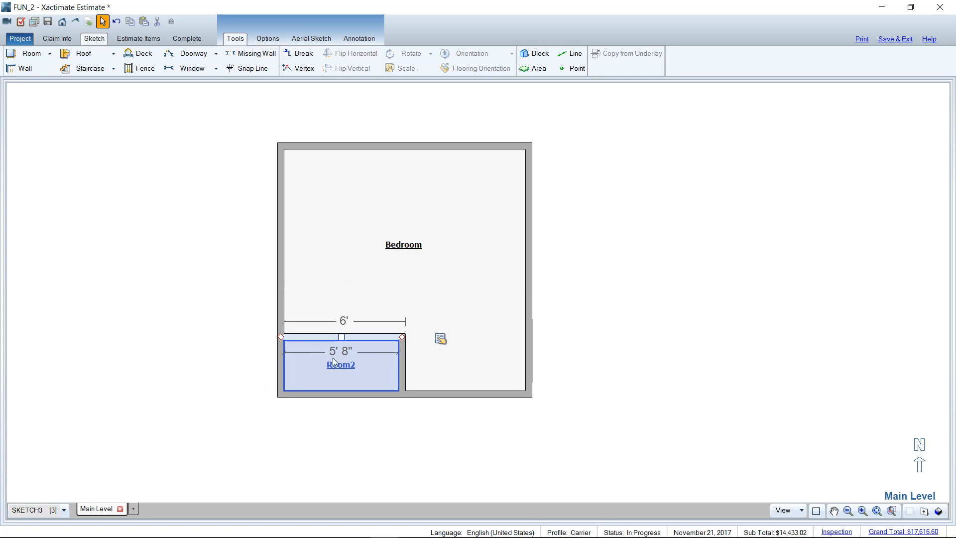
left_click(340, 364)
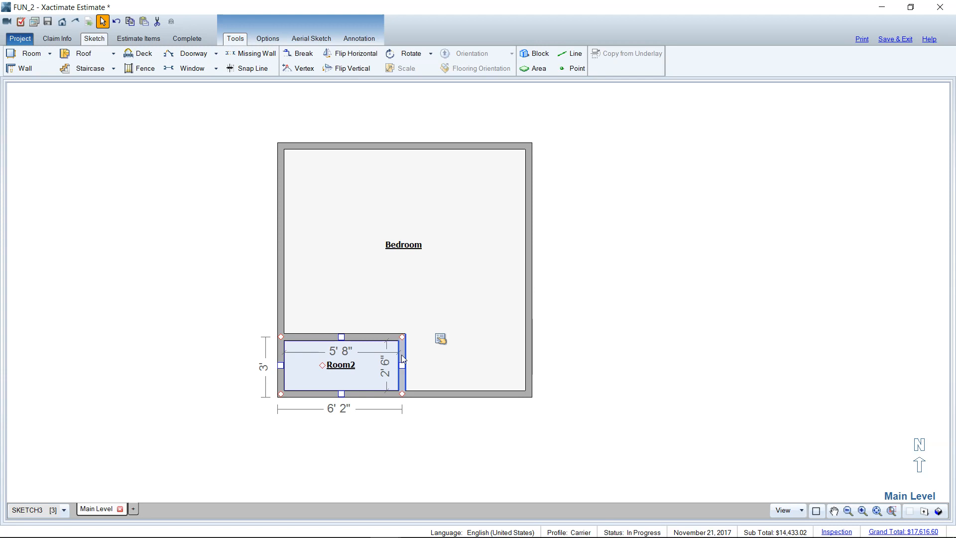
mouse_move(340, 339)
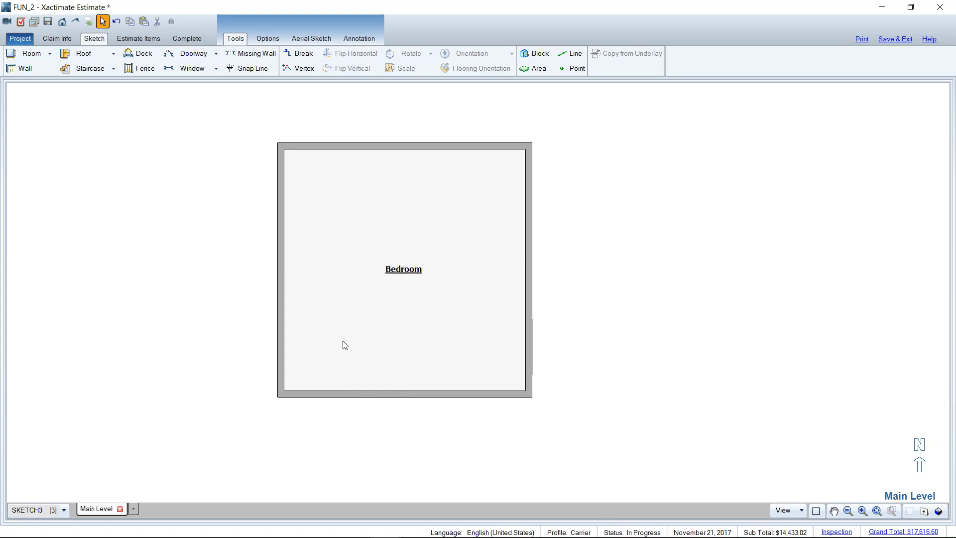
Add a square break and set the corner room's wall to 3' deep.
left_click(298, 54)
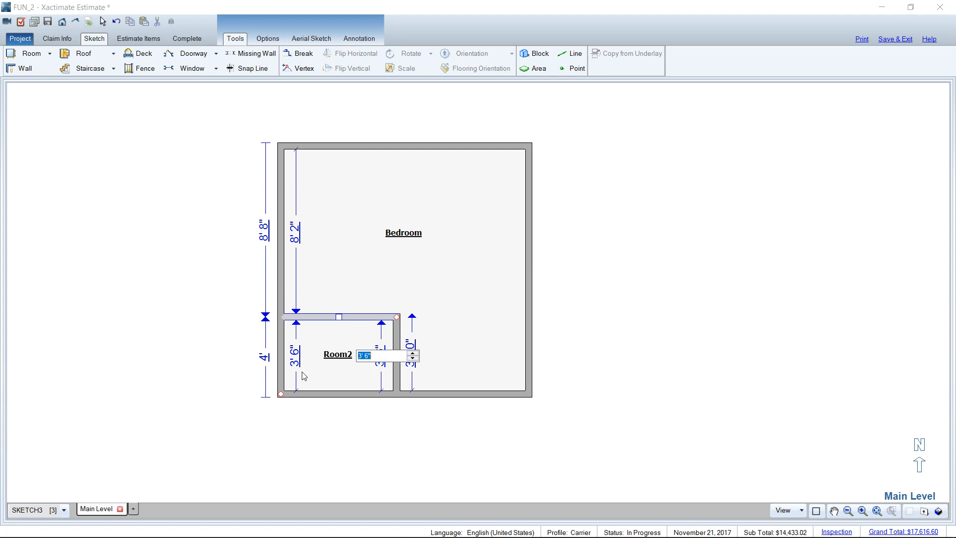
type("2")
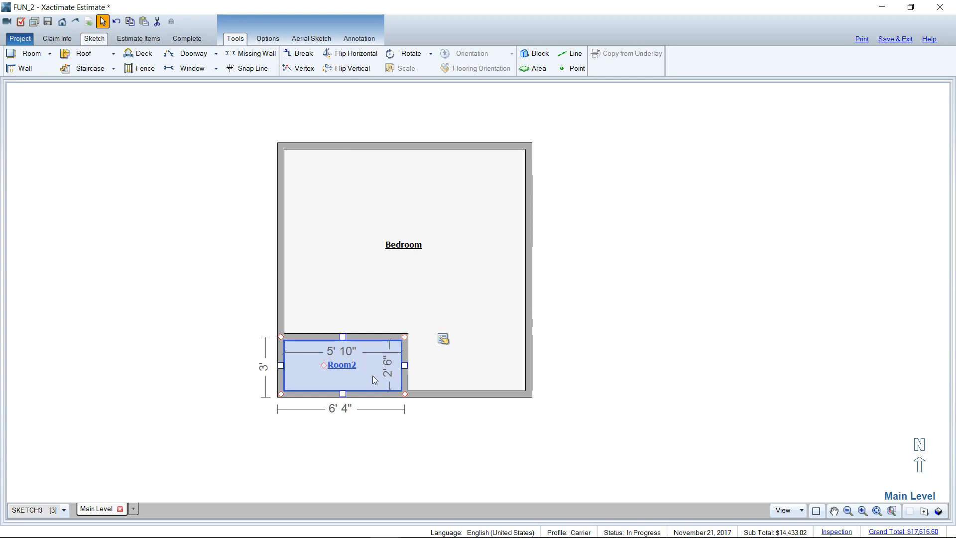
left_click(366, 299)
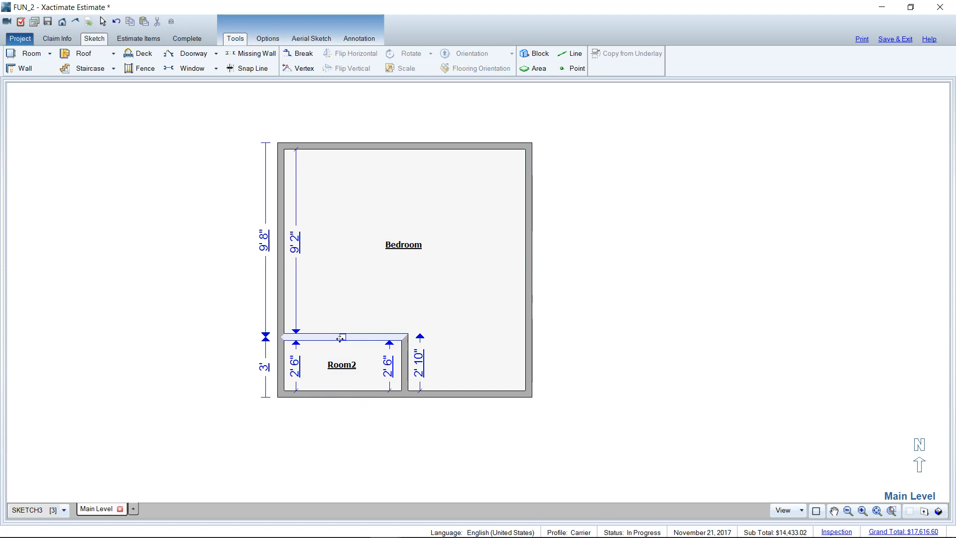
double_click(377, 364)
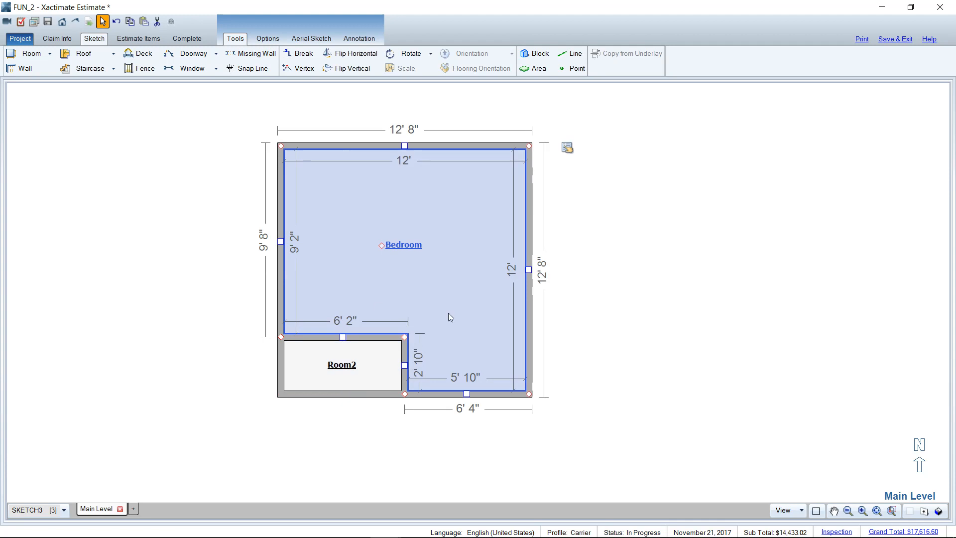
mouse_move(468, 315)
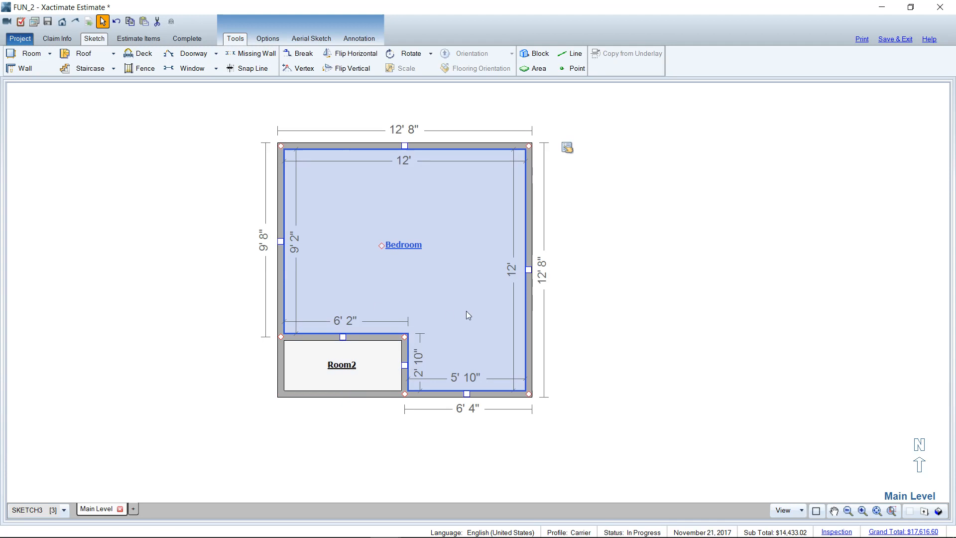
mouse_move(470, 351)
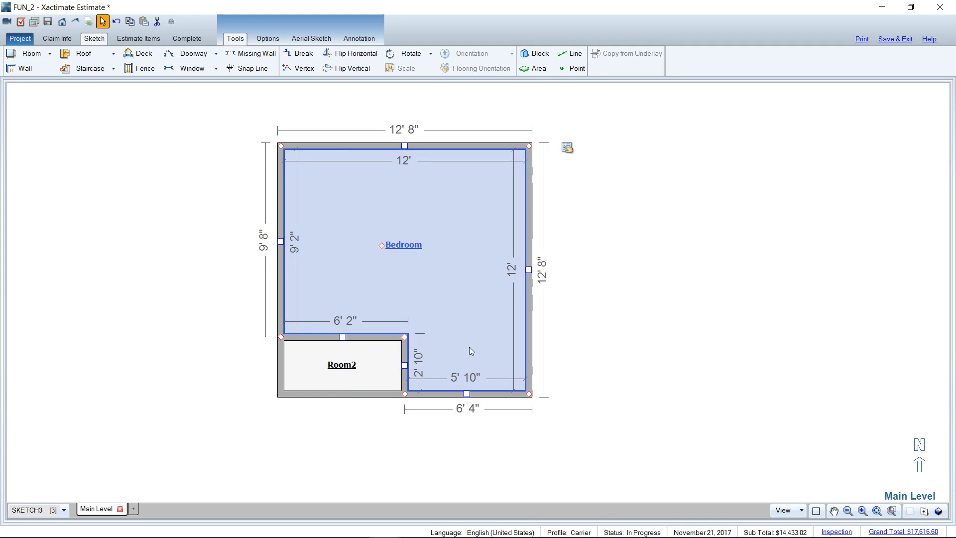
Rename the corner room from Room2 to Closet.
left_click(342, 364)
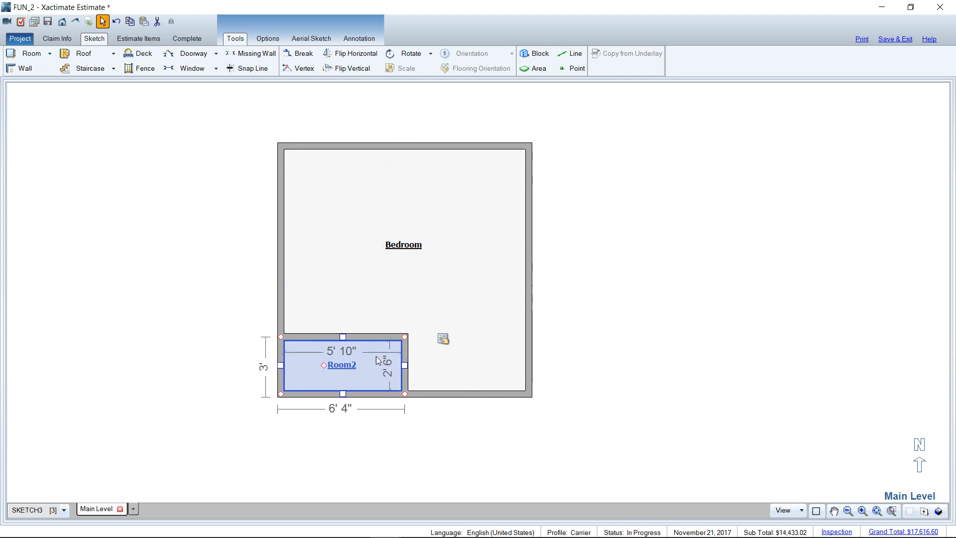
double_click(342, 364)
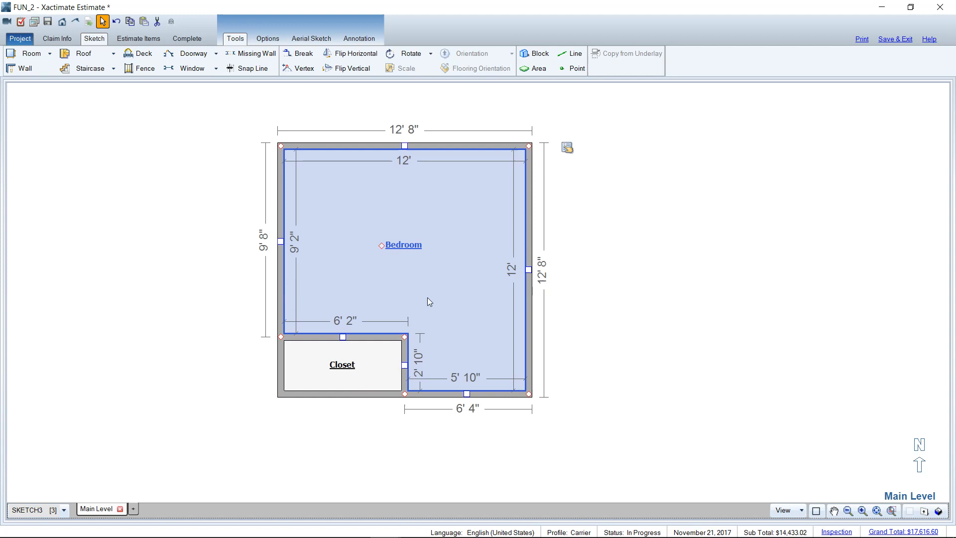
left_click(669, 275)
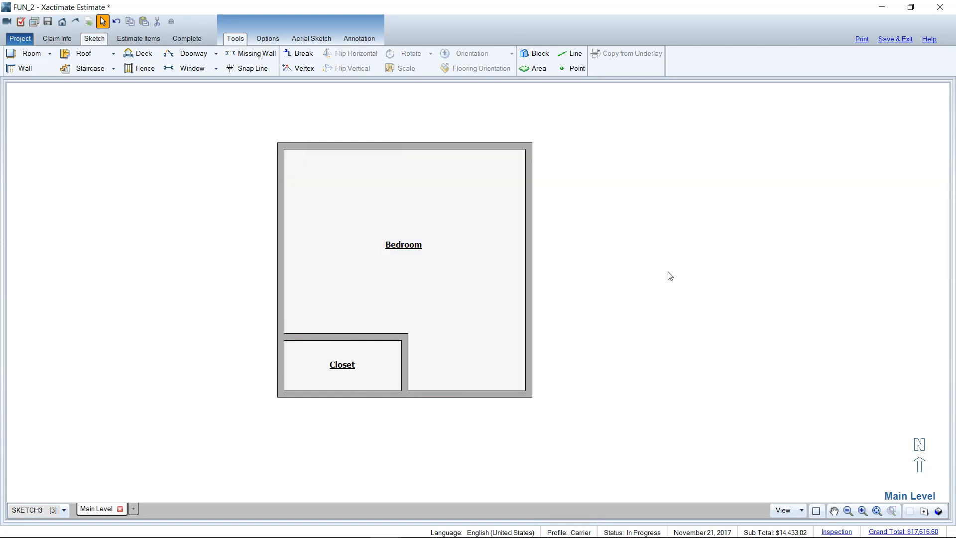
mouse_move(577, 294)
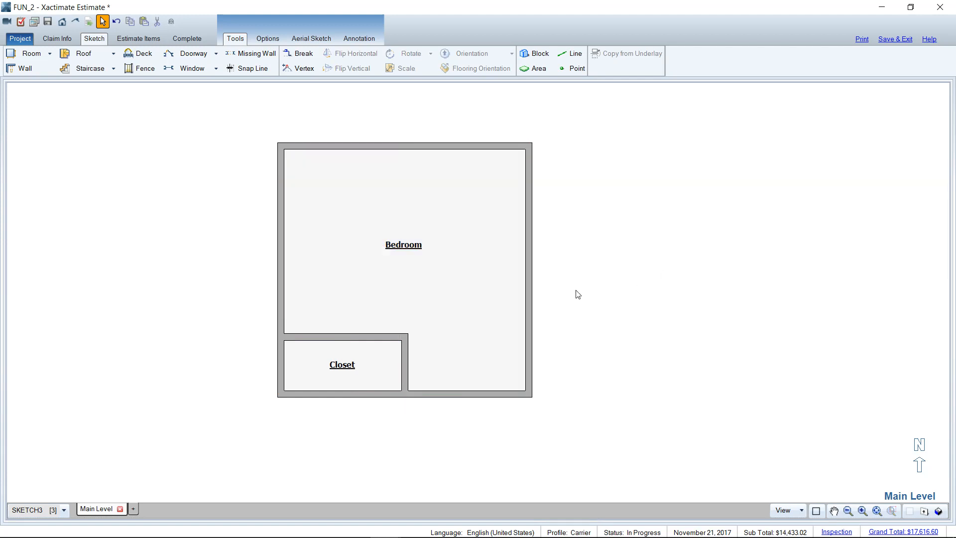
Place a 17'4" by 12'8" Kitchen against the Bedroom's right wall.
left_click(527, 268)
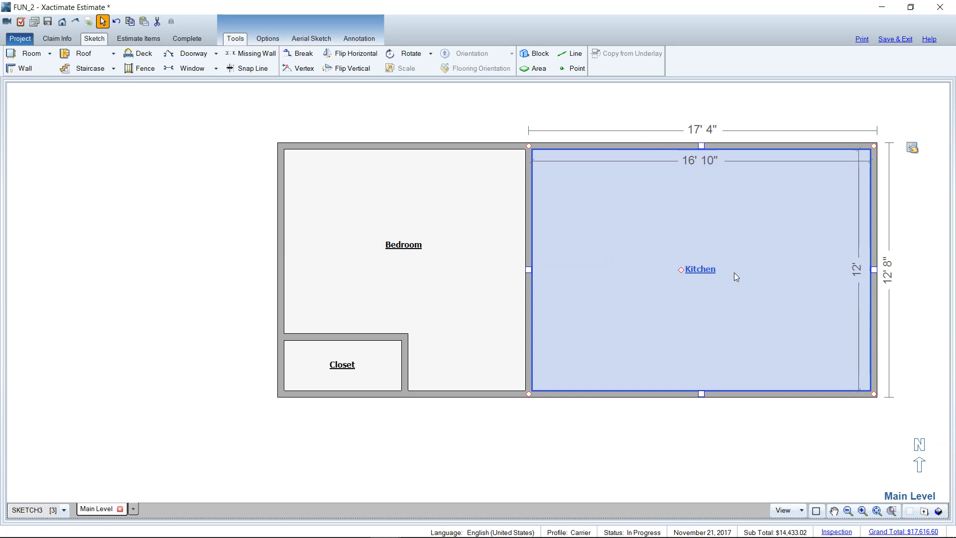
left_click(299, 54)
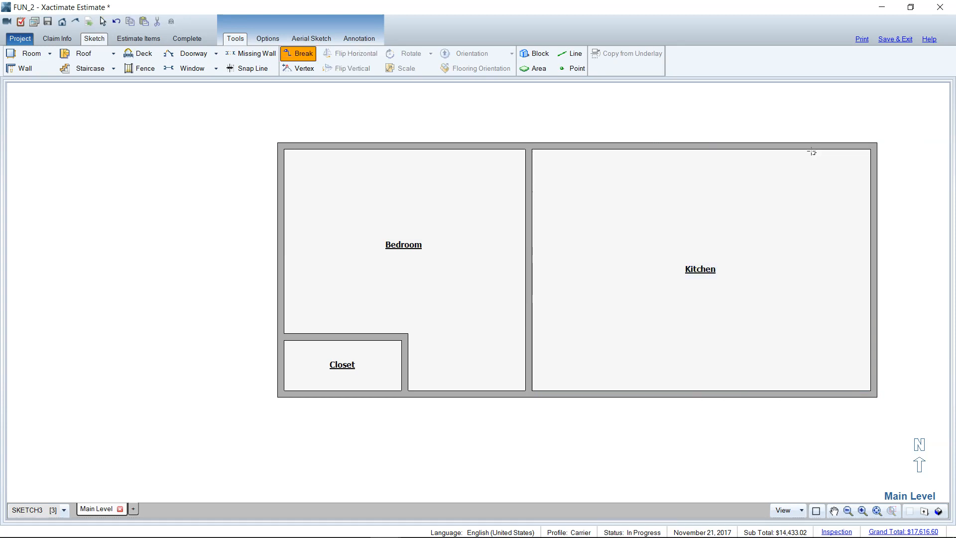
Break the Kitchen's top wall and shape a 3'4" square Pantry in the corner.
left_click(811, 146)
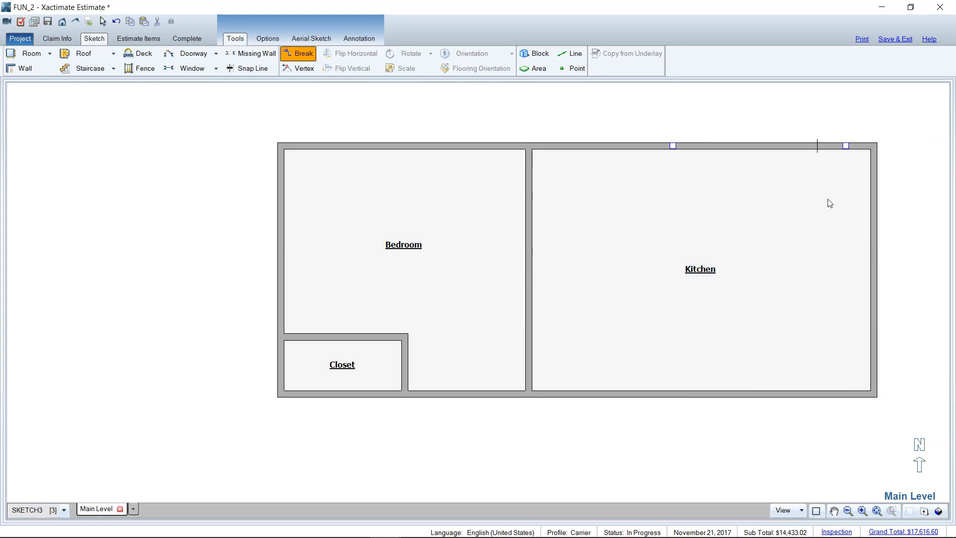
mouse_move(841, 168)
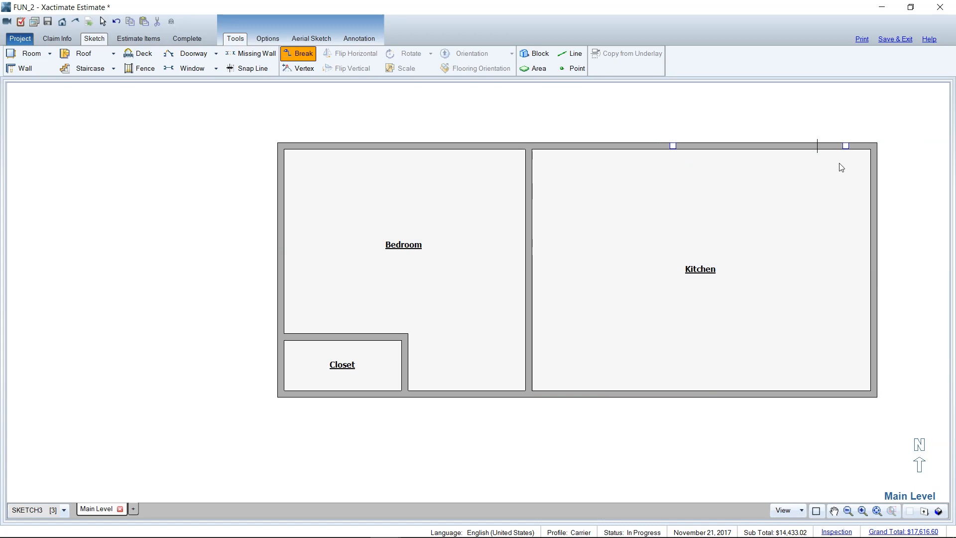
mouse_move(831, 157)
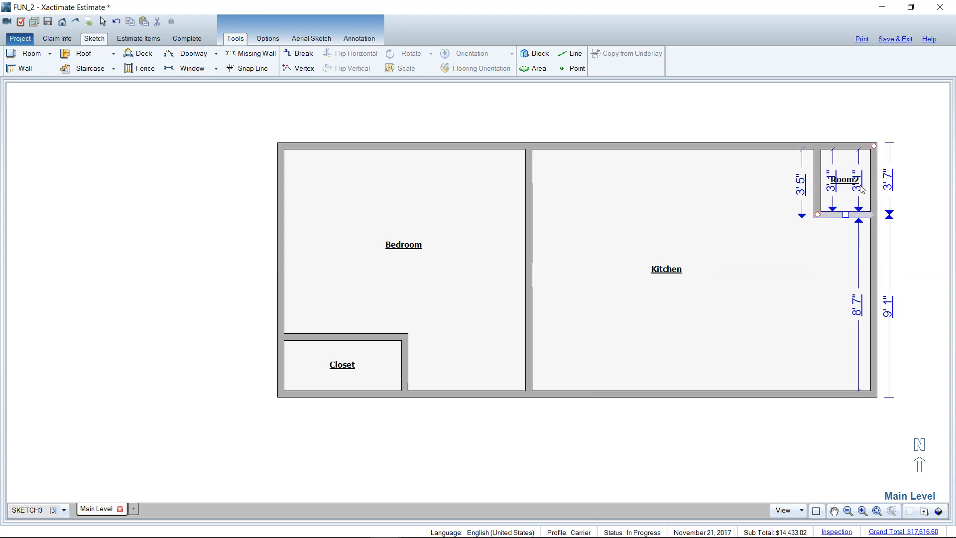
double_click(844, 179)
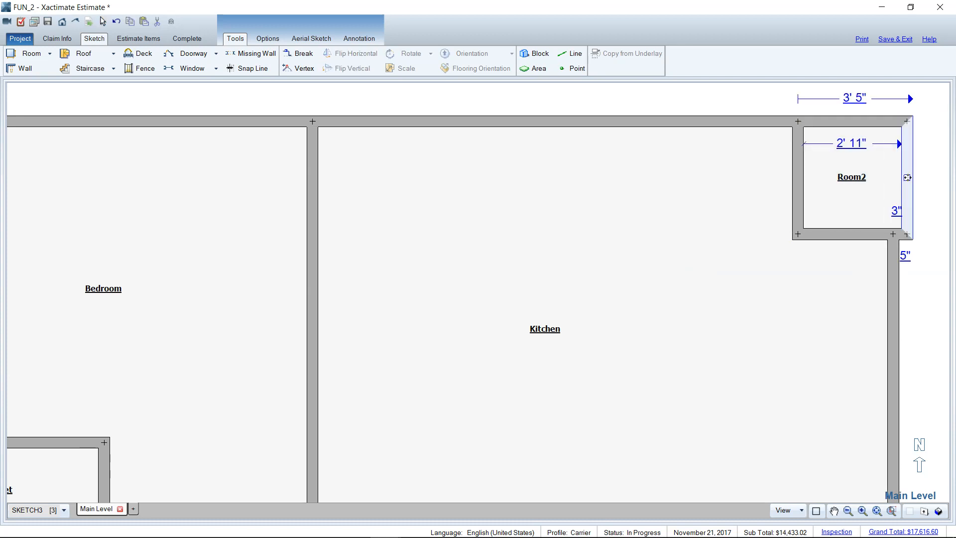
left_click(844, 177)
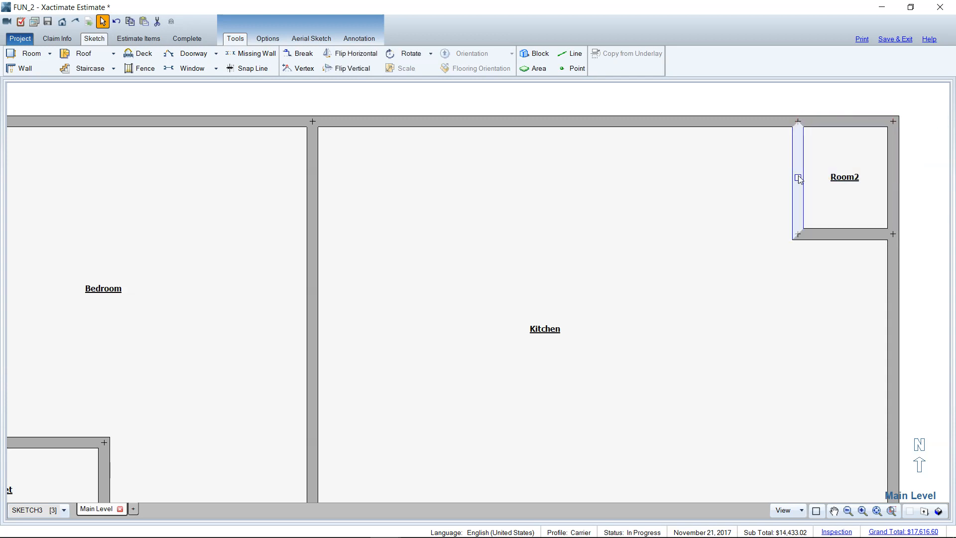
left_click(797, 177)
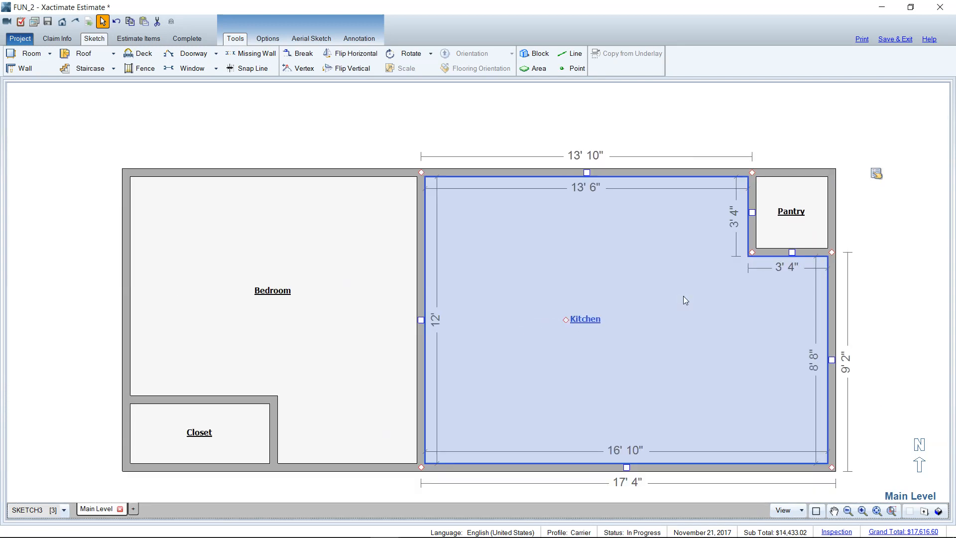
mouse_move(637, 263)
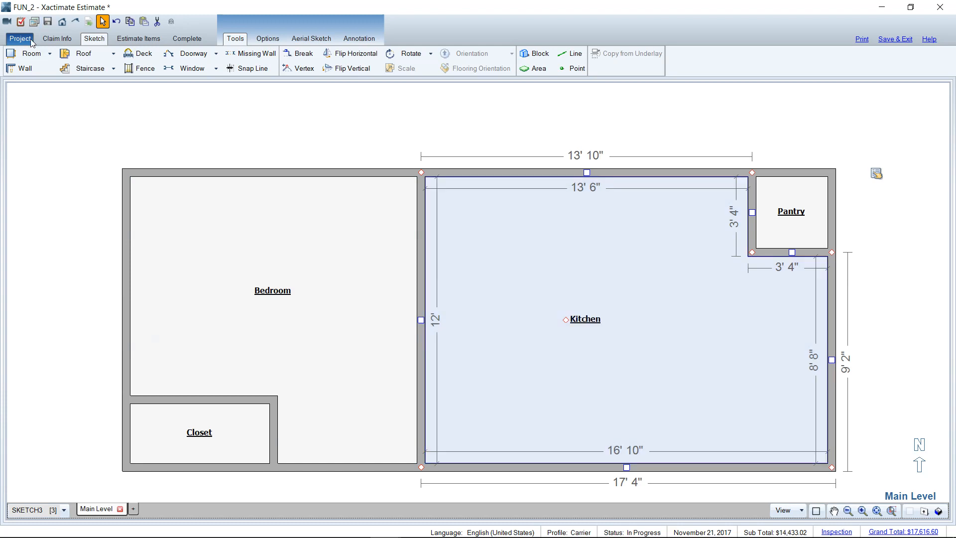
mouse_move(269, 146)
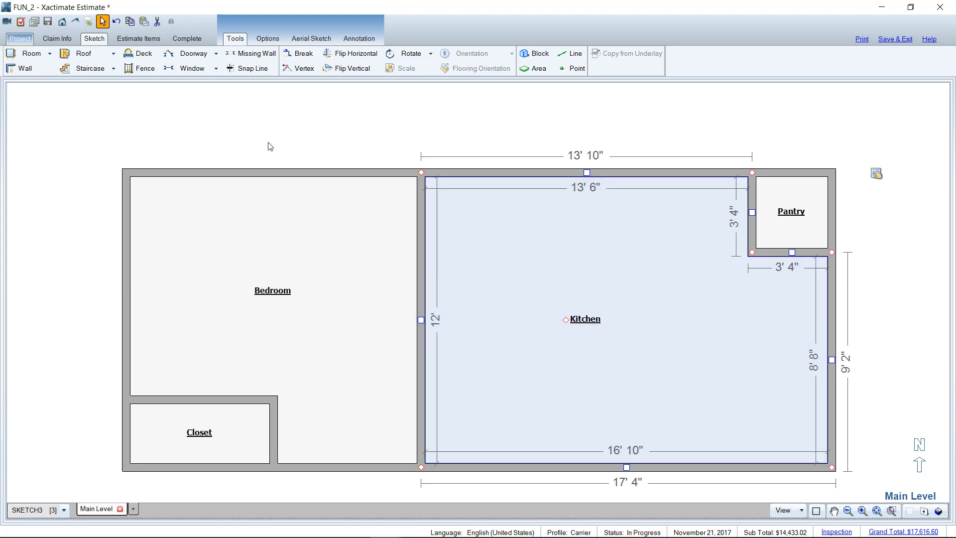
mouse_move(376, 147)
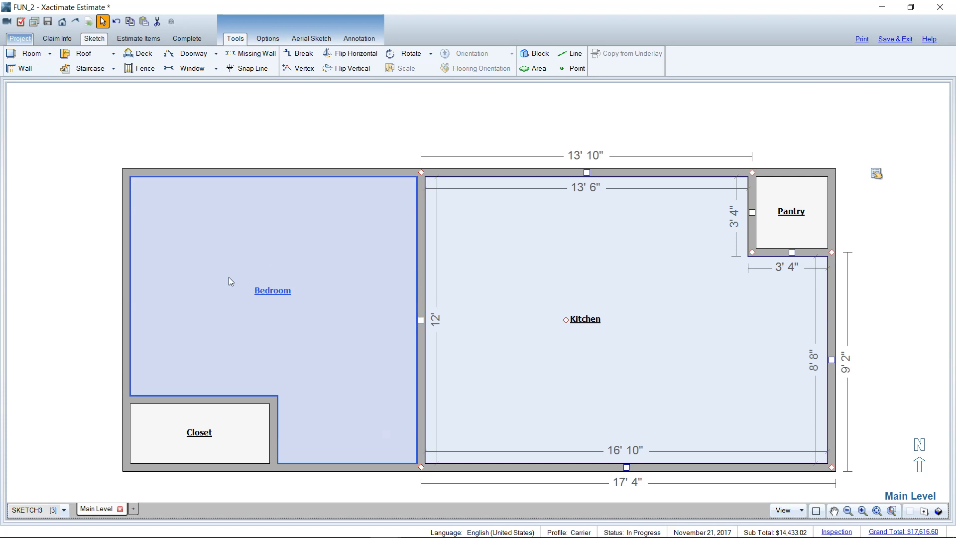
left_click(199, 433)
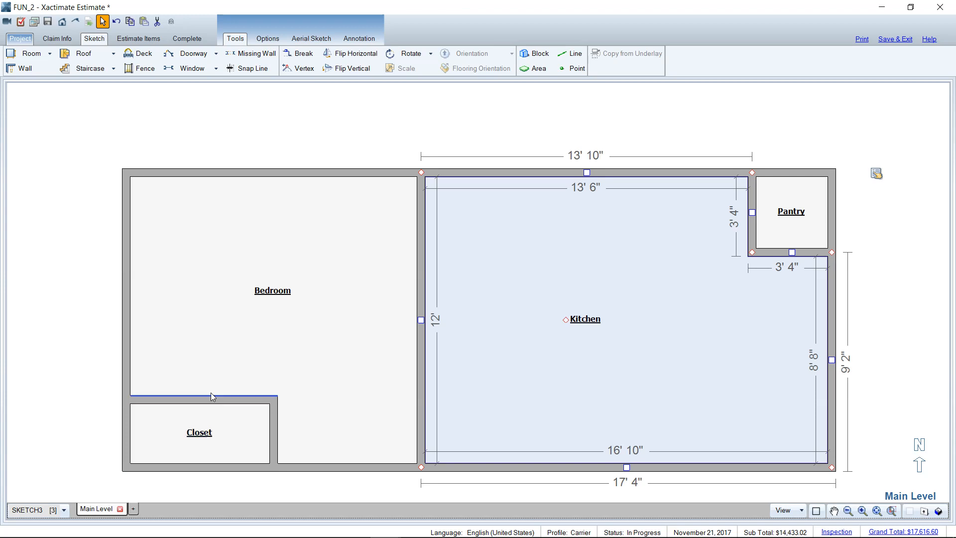
left_click(273, 281)
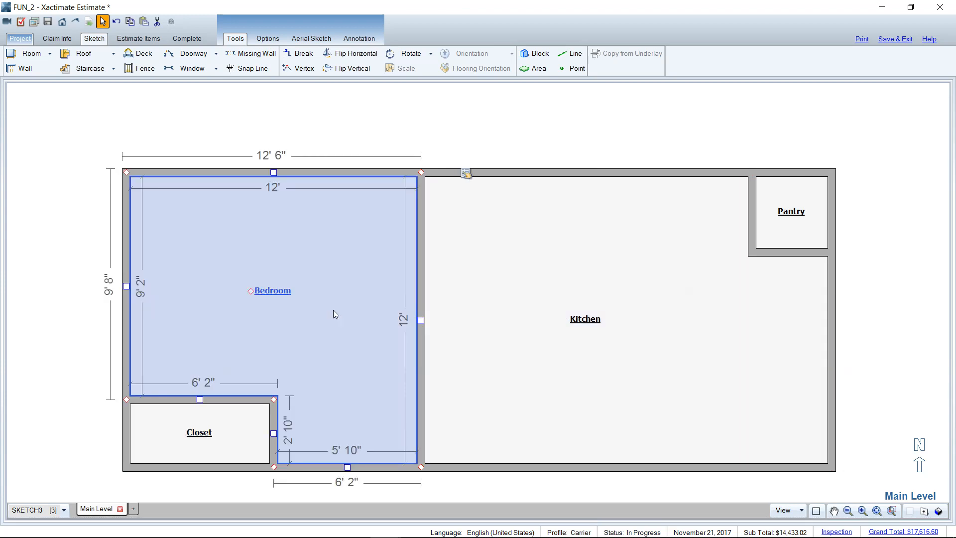